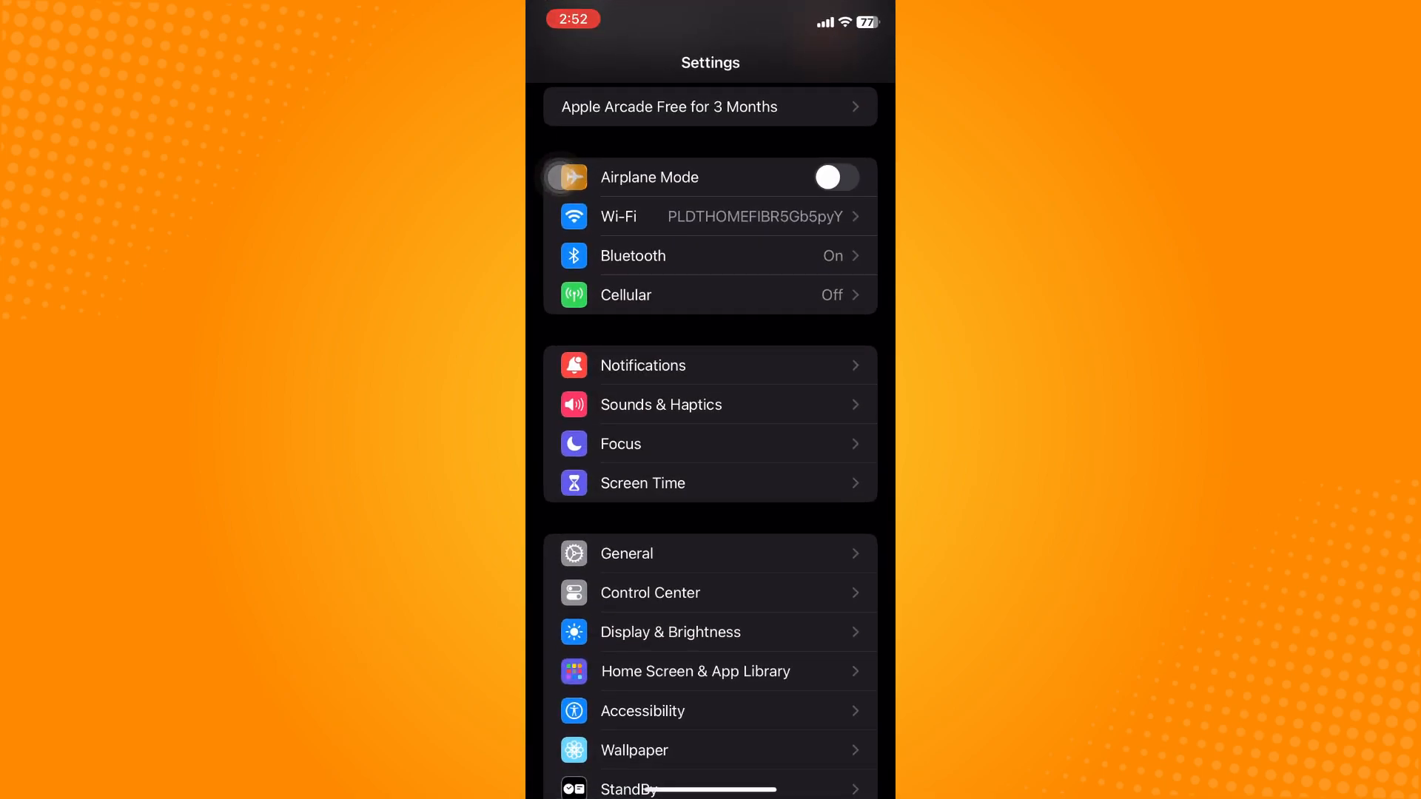
Step: Close iOS Settings to reveal the home screen with its widgets and folders
{"action": "left_click", "coordinate": [625, 553]}
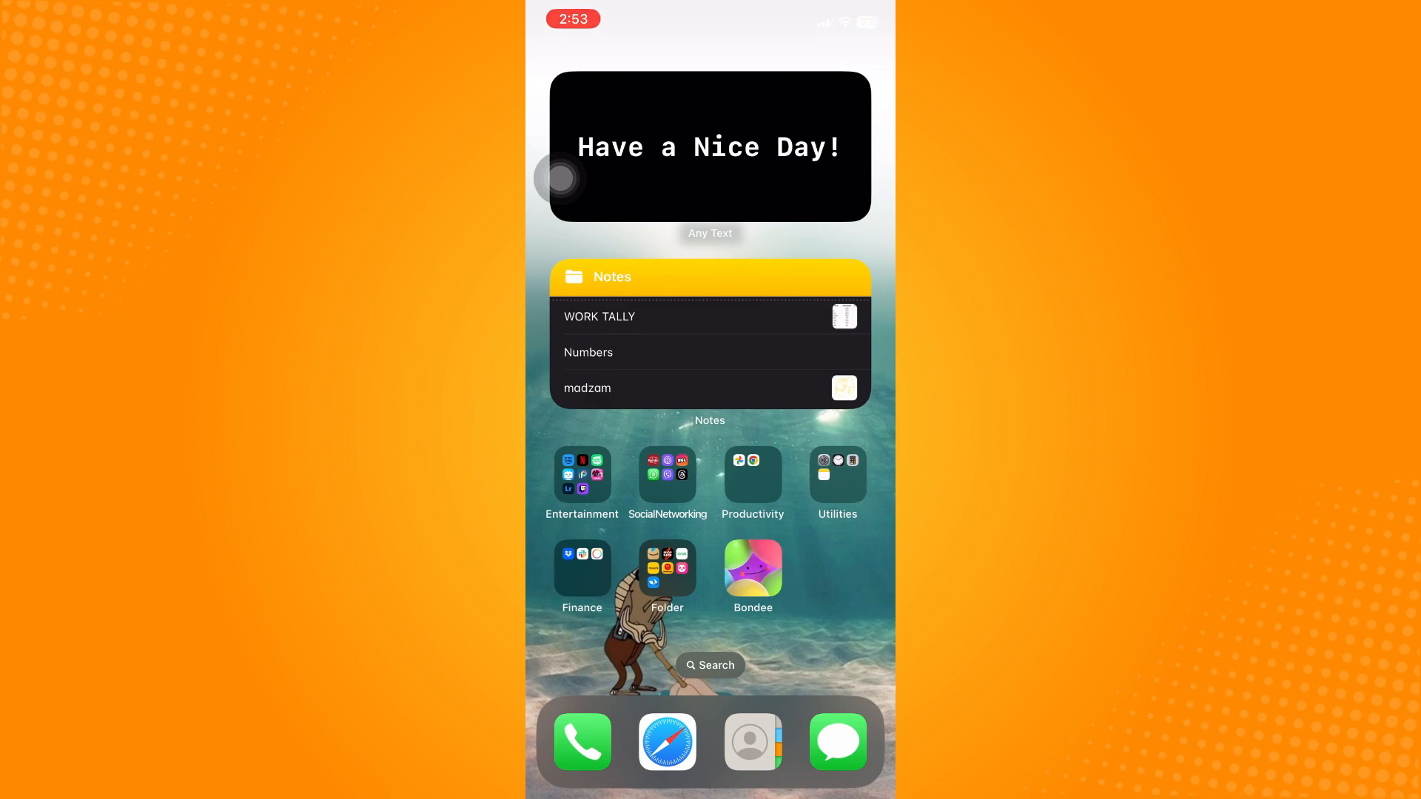
Step: Send 'Hello' as an iMessage from the Messages conversation
{"action": "left_click", "coordinate": [835, 742]}
{"action": "type", "text": "Hell"}
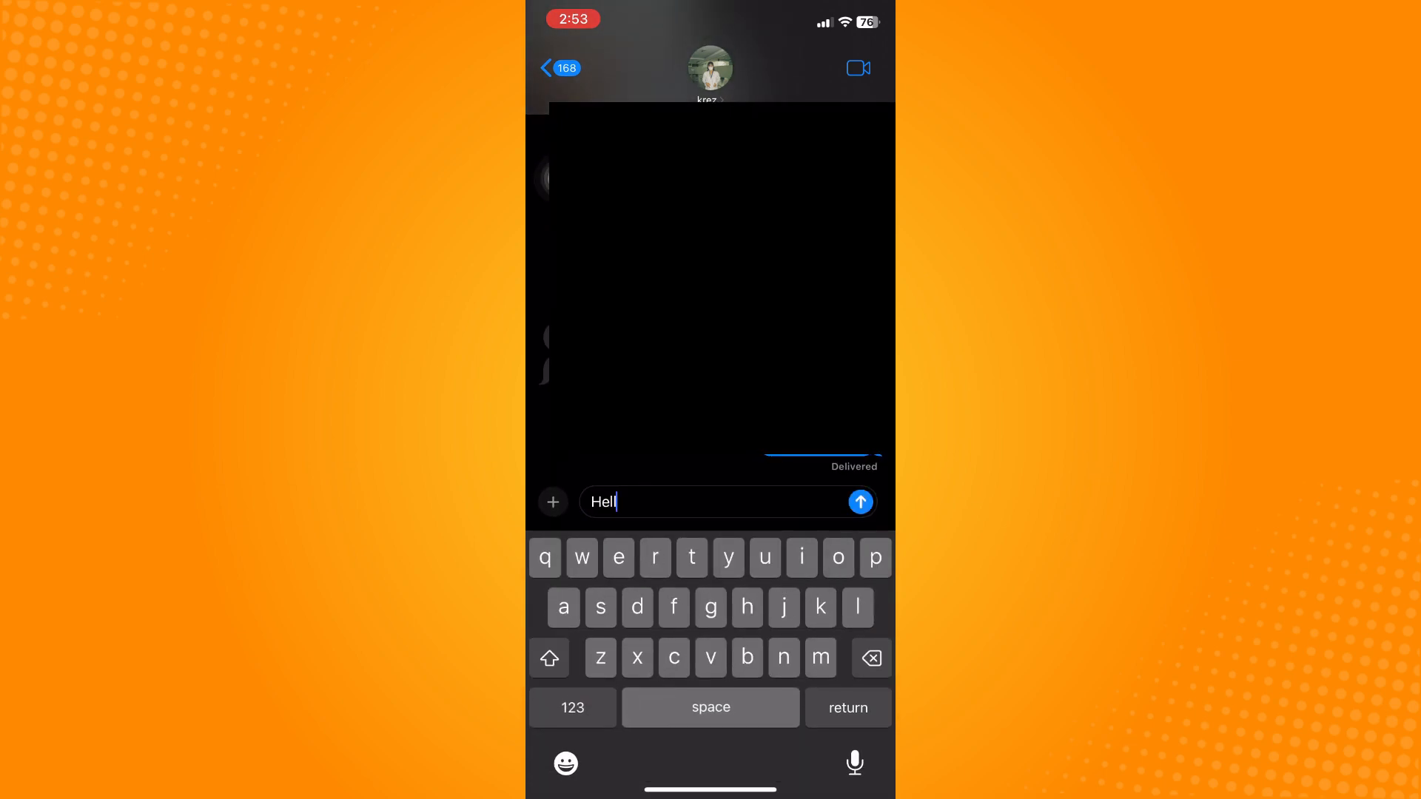
{"action": "left_click", "coordinate": [859, 502]}
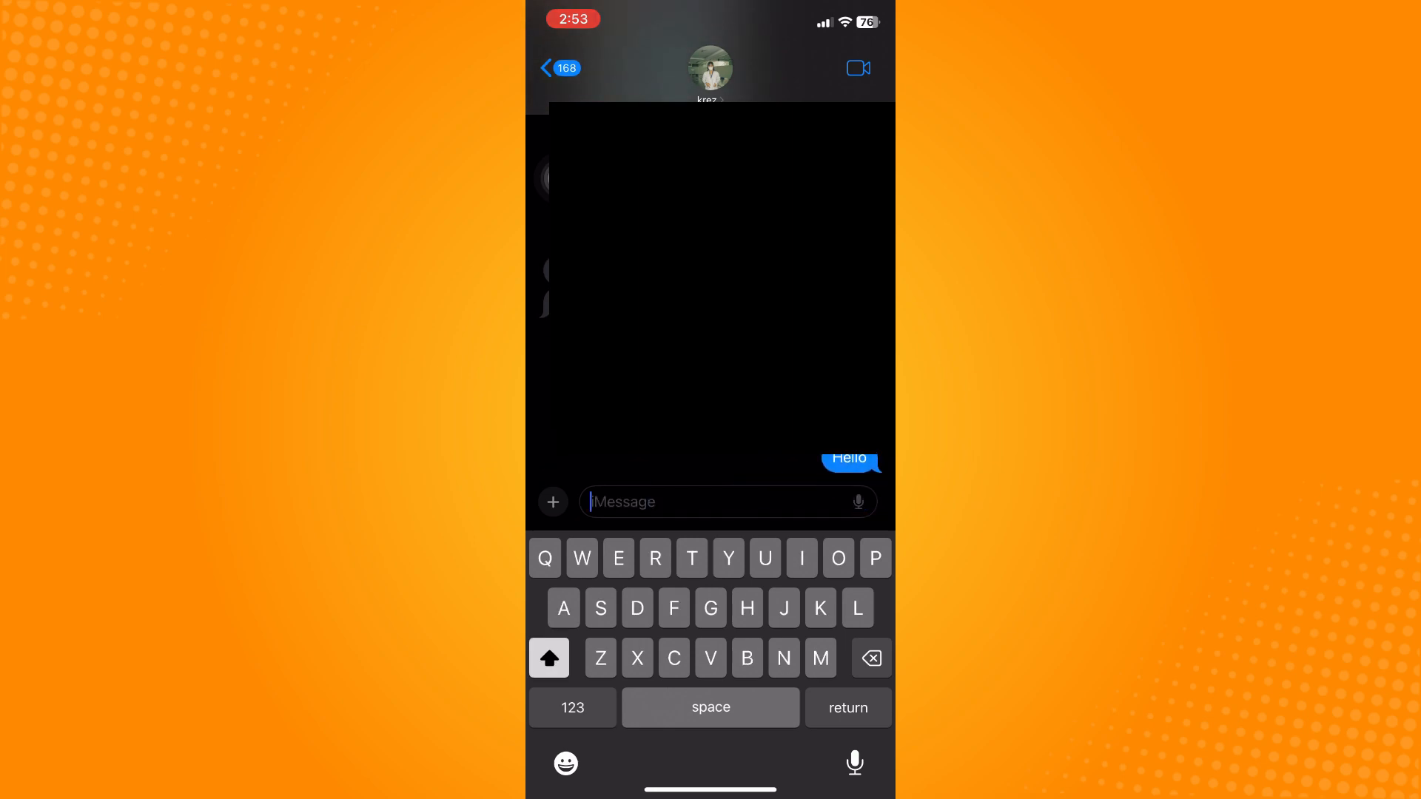